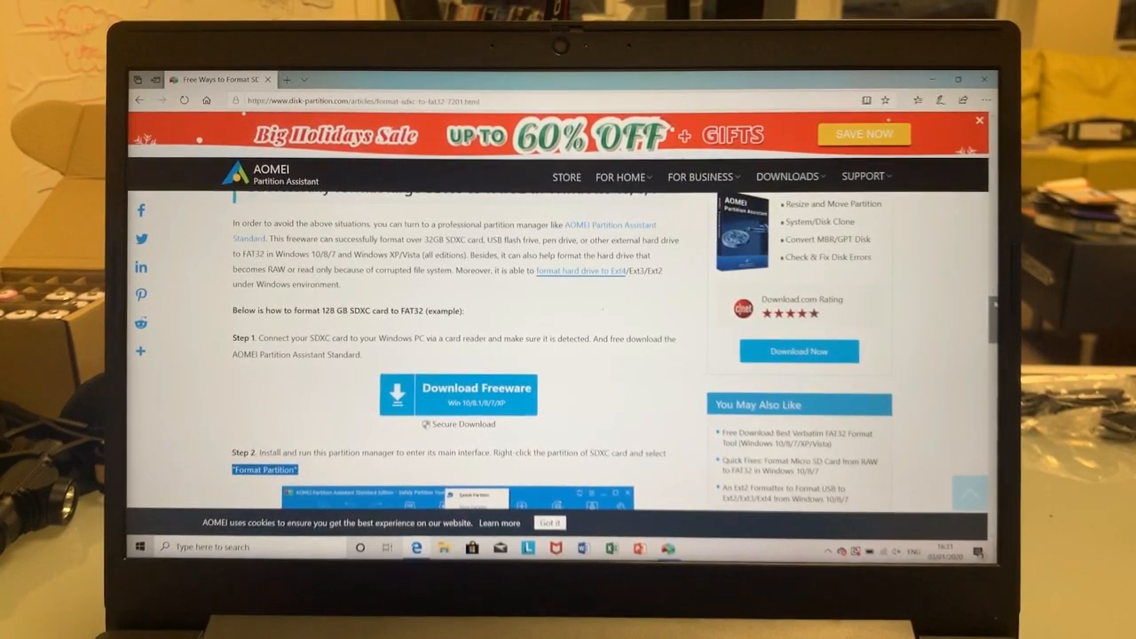
- Scroll through the web article in Microsoft Edge before leaving it
scroll("down", 3)
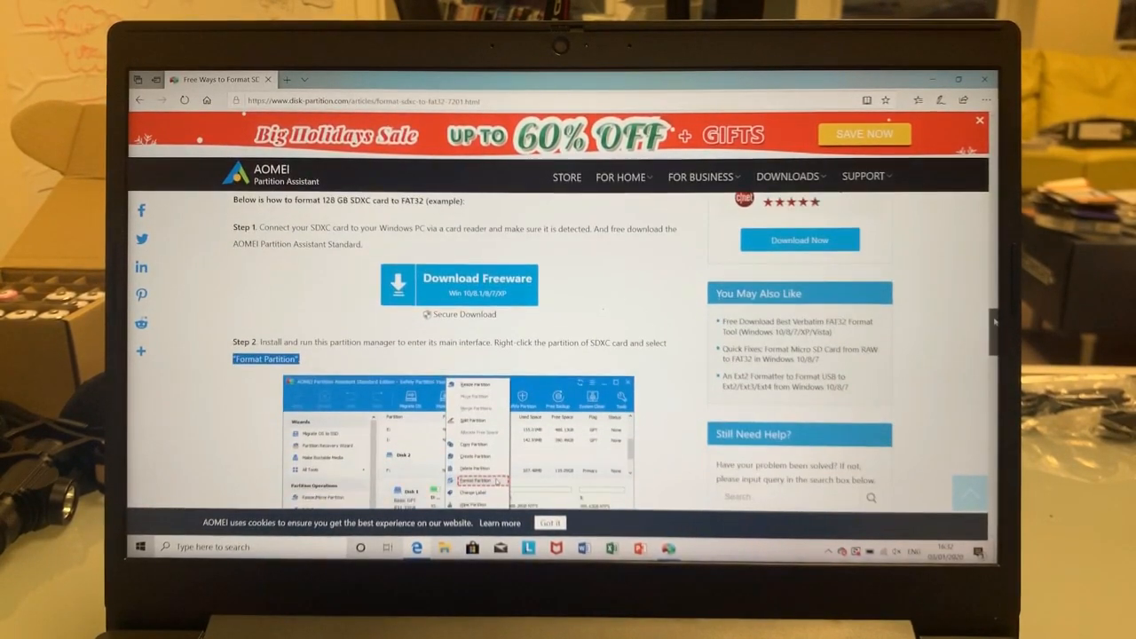
scroll("up", 3)
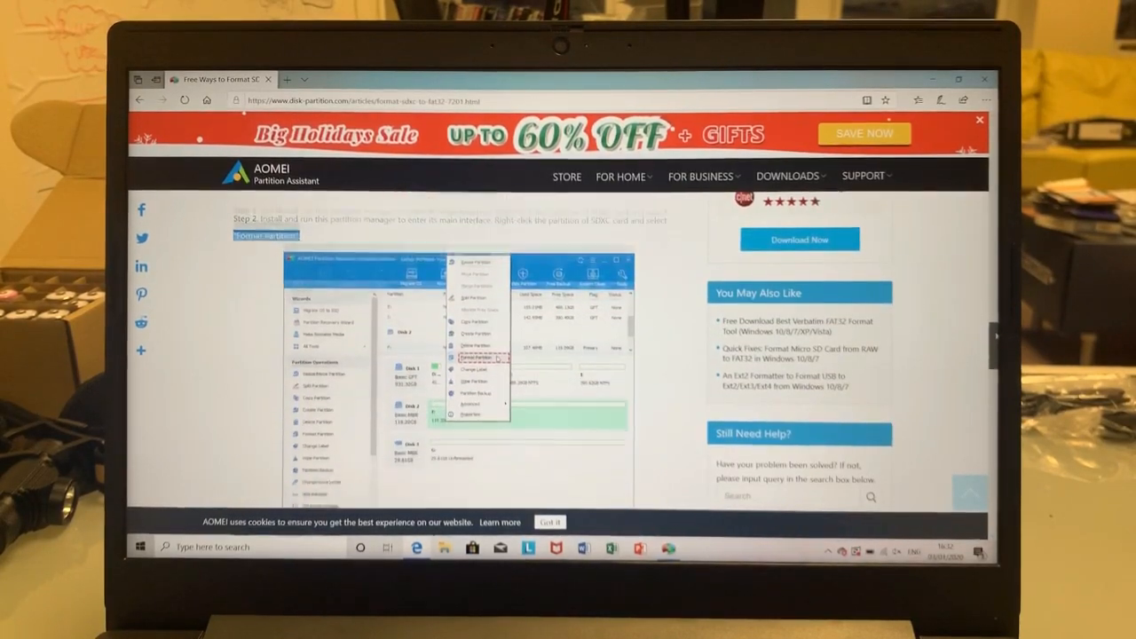
scroll("down", 3)
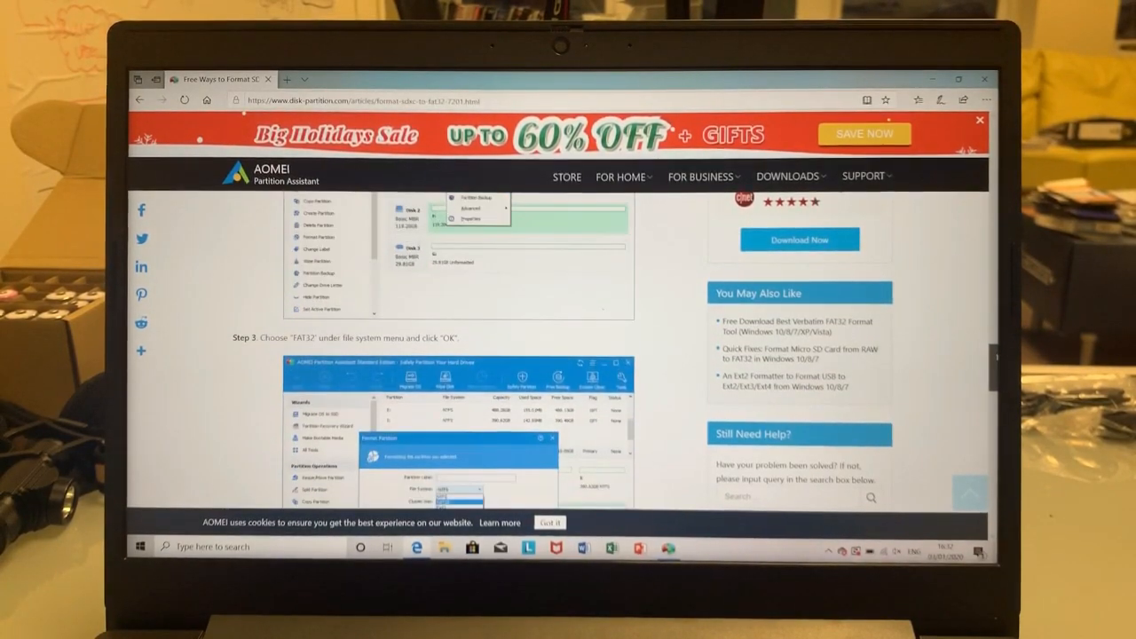
scroll("down", 3)
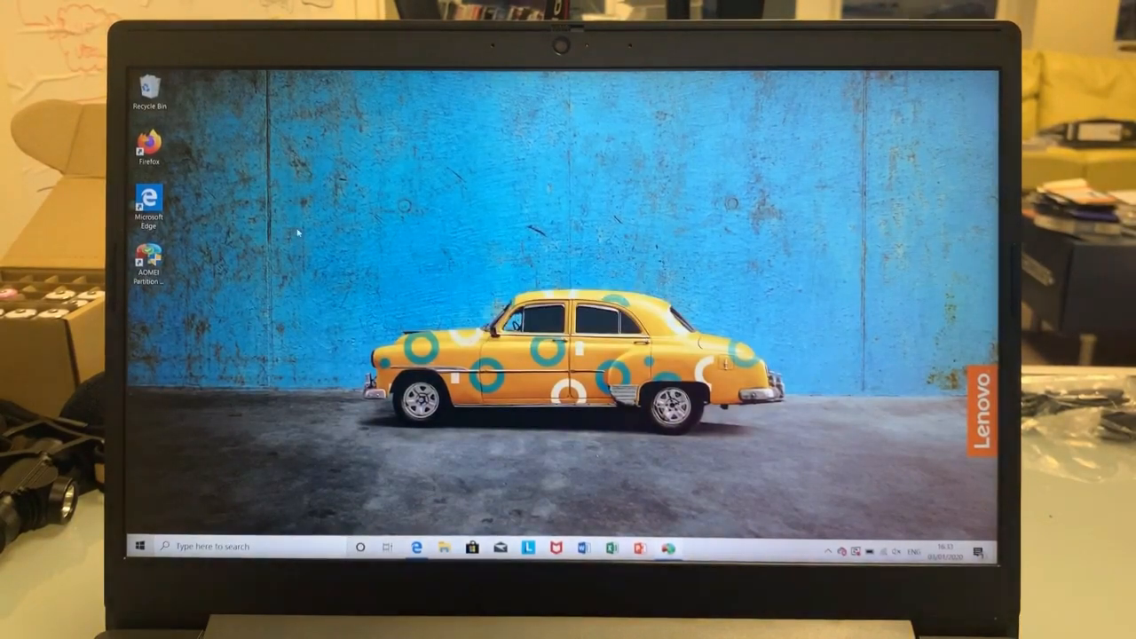
double_click(148, 257)
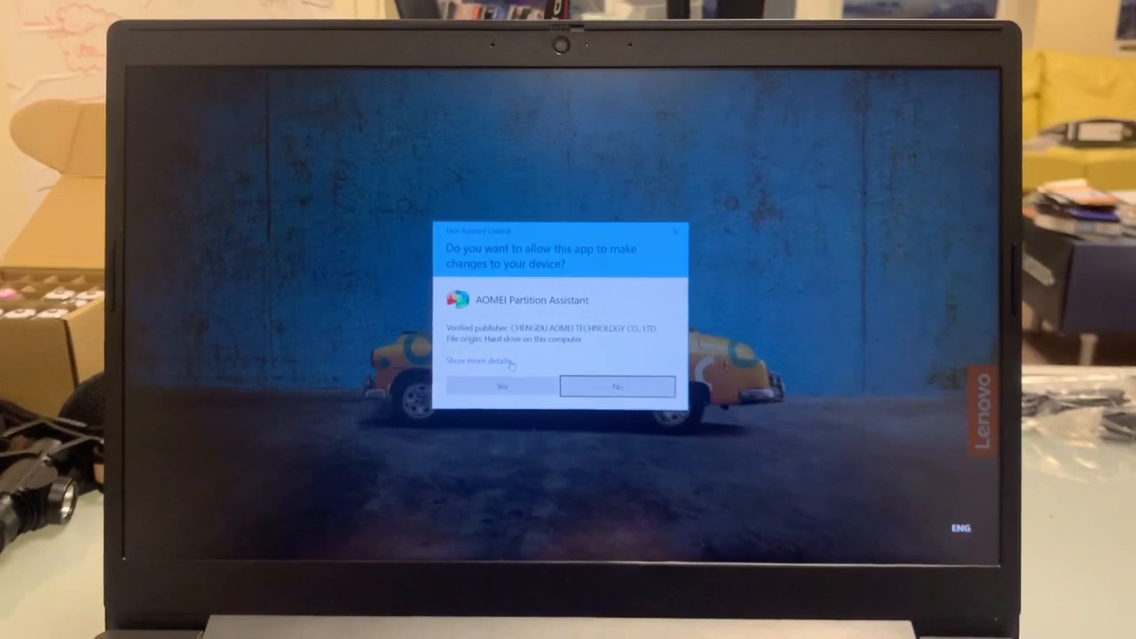
left_click(504, 387)
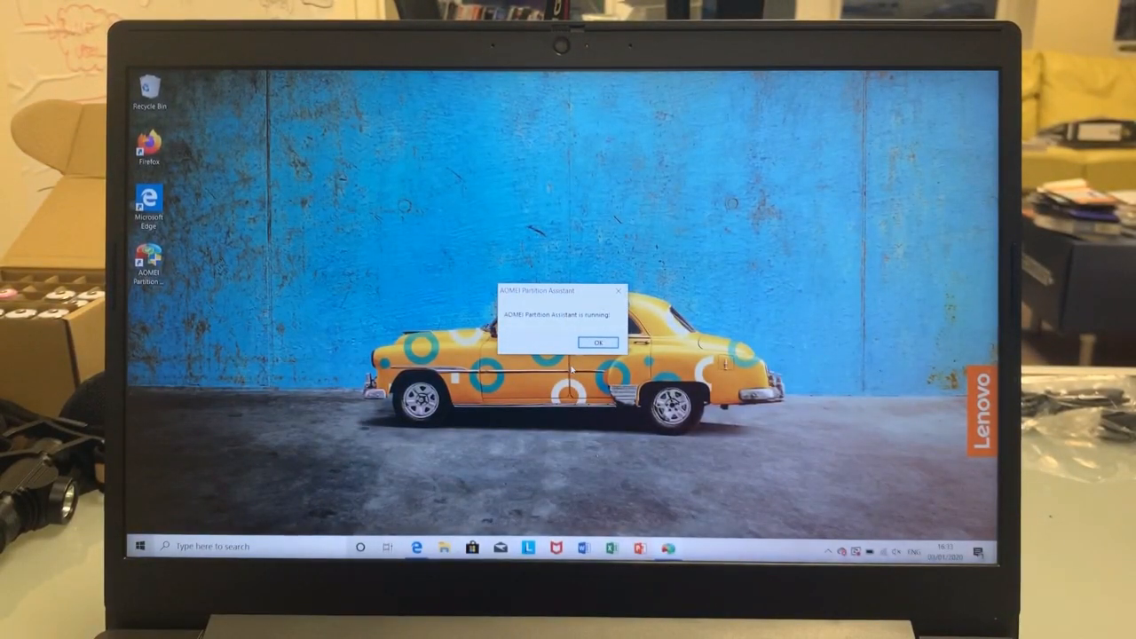
left_click(598, 343)
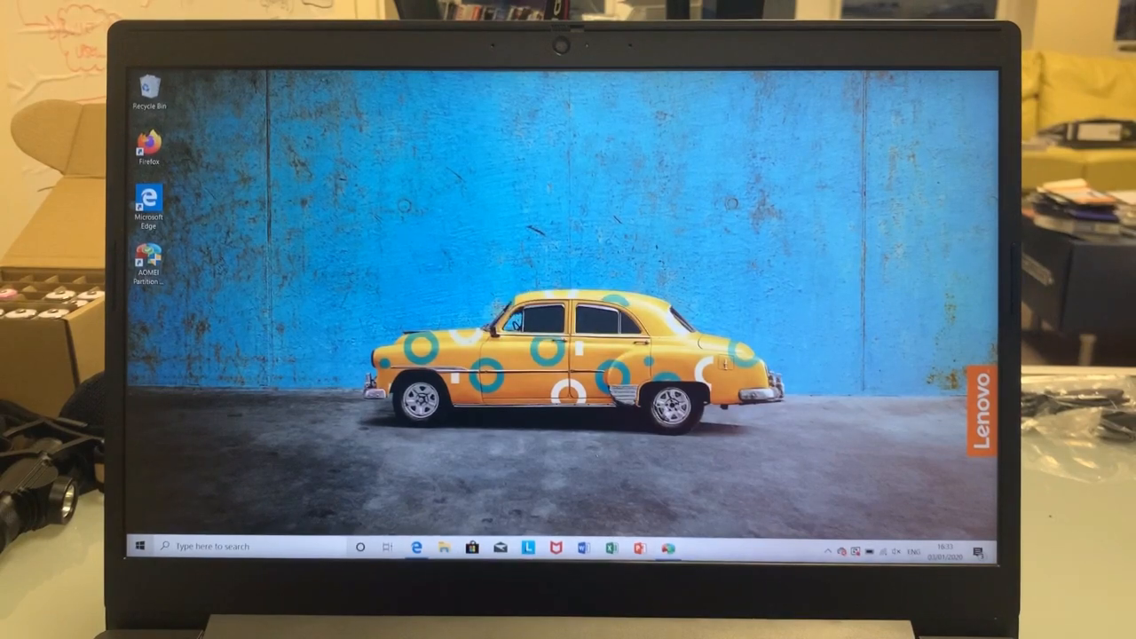
double_click(149, 251)
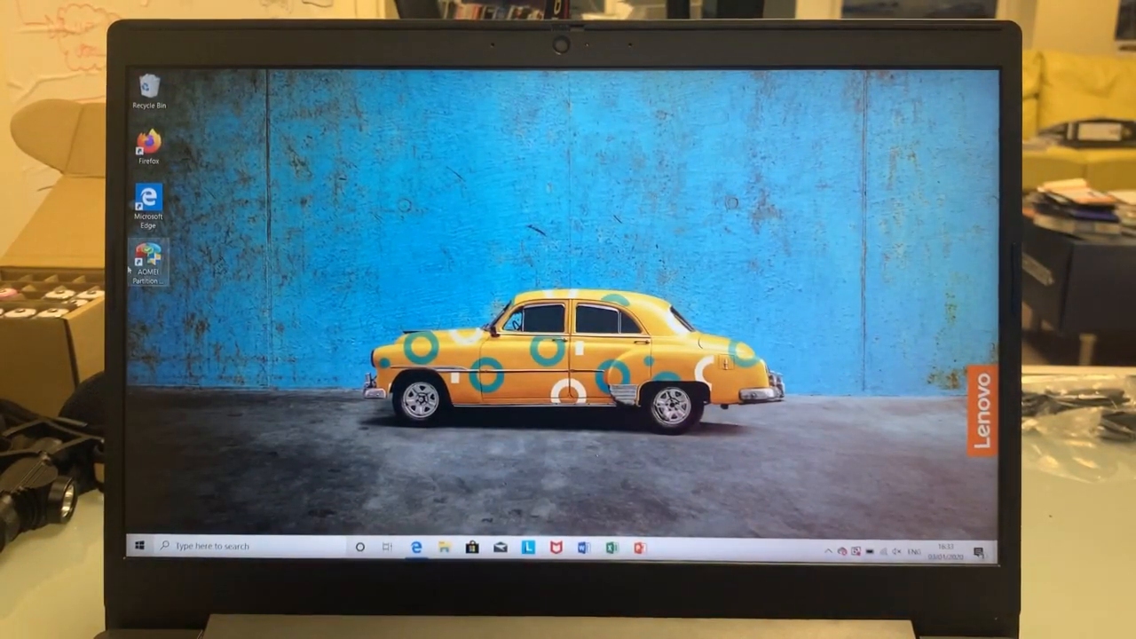
- Launch AOMEI Partition Assistant, approve the UAC prompt, and select Disk 3's 64GB E: partition
double_click(148, 262)
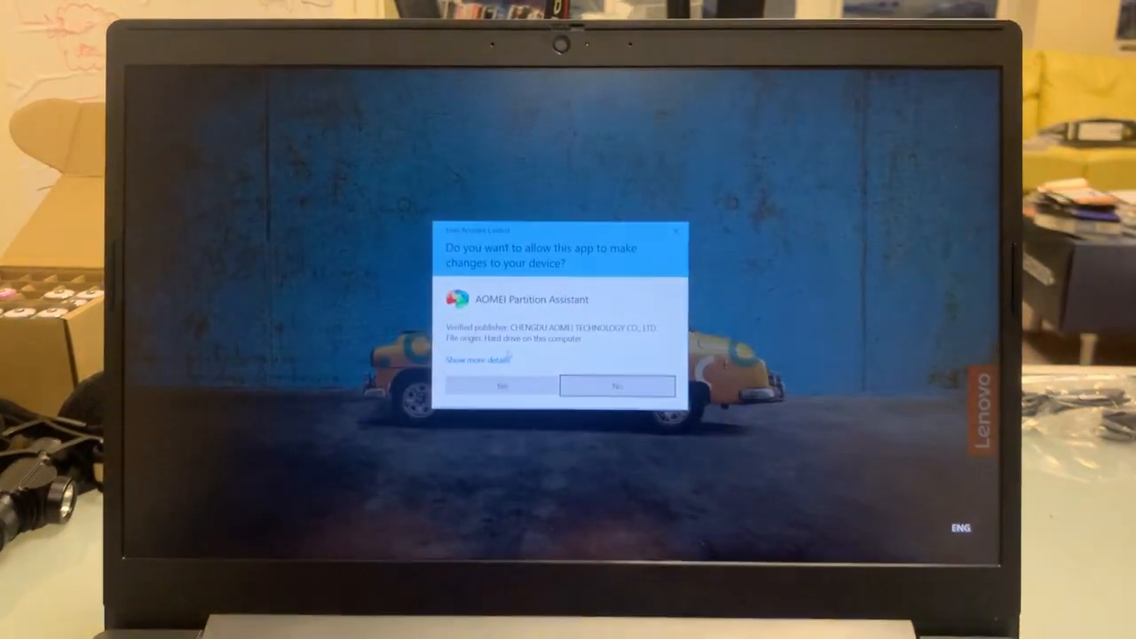
left_click(507, 386)
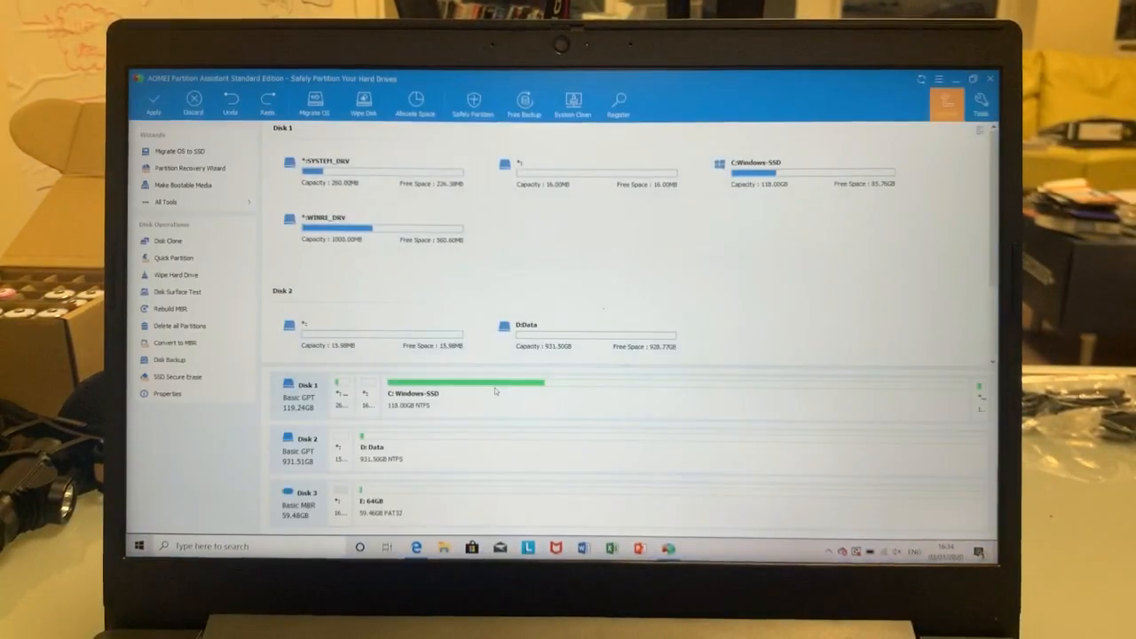
left_click(306, 395)
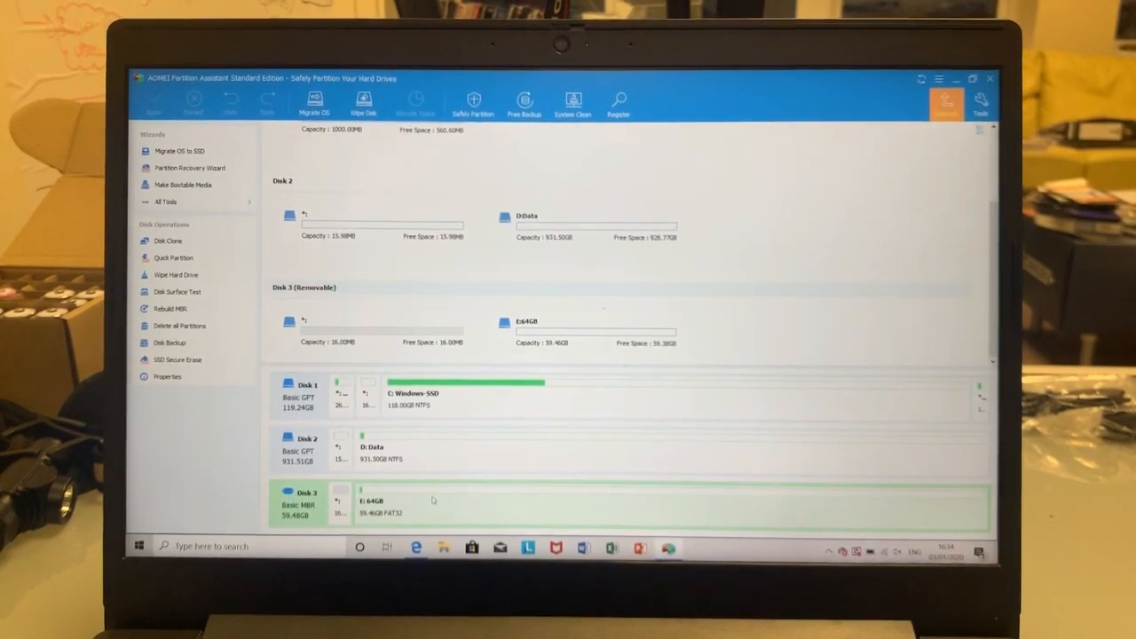
- Queue a Format Partition on E: with FAT32 and the default 32KB cluster size
right_click(444, 502)
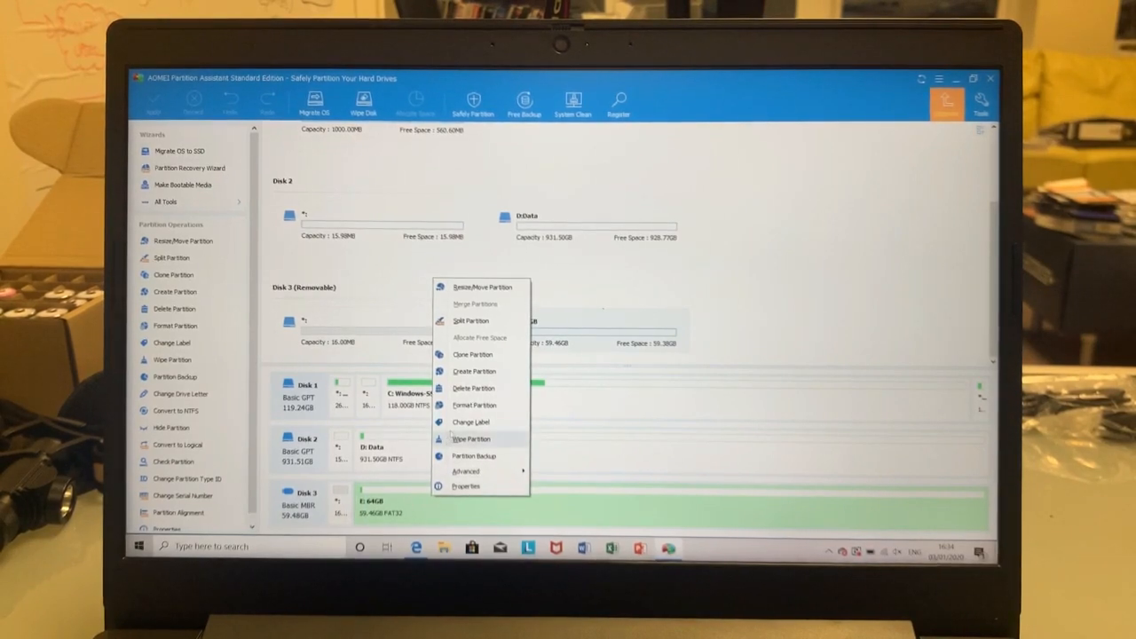
left_click(474, 405)
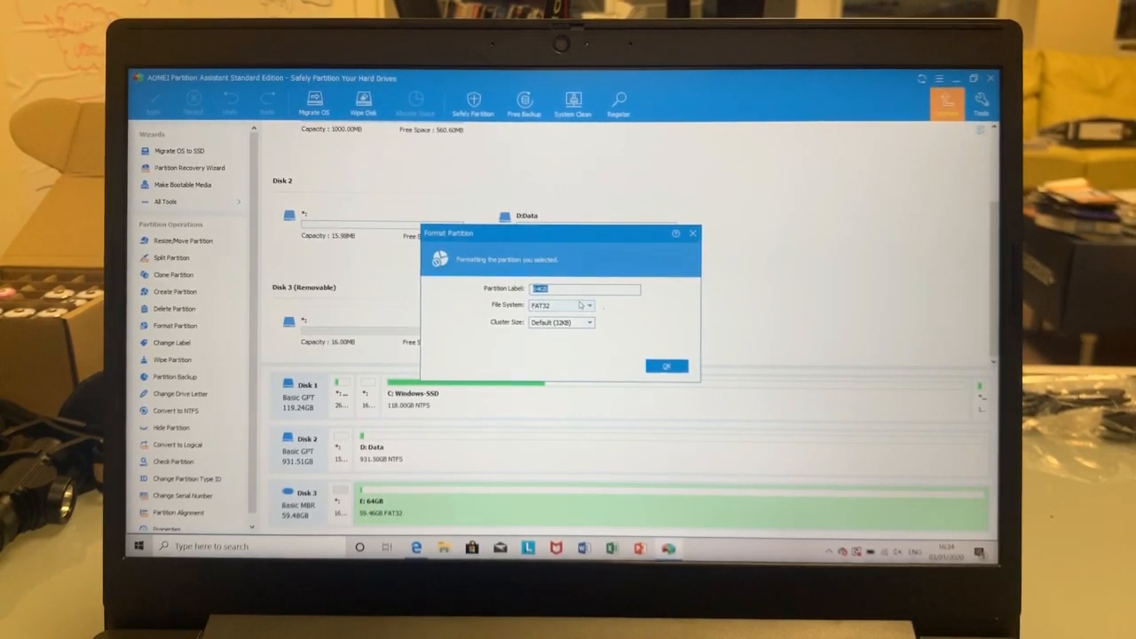
left_click(587, 305)
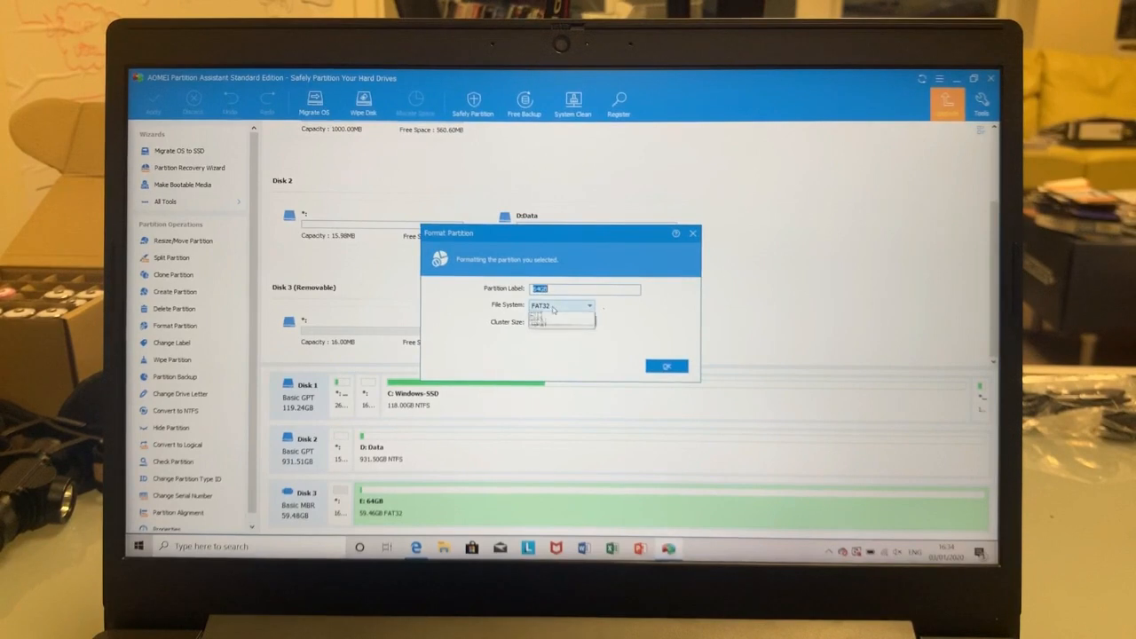
left_click(539, 304)
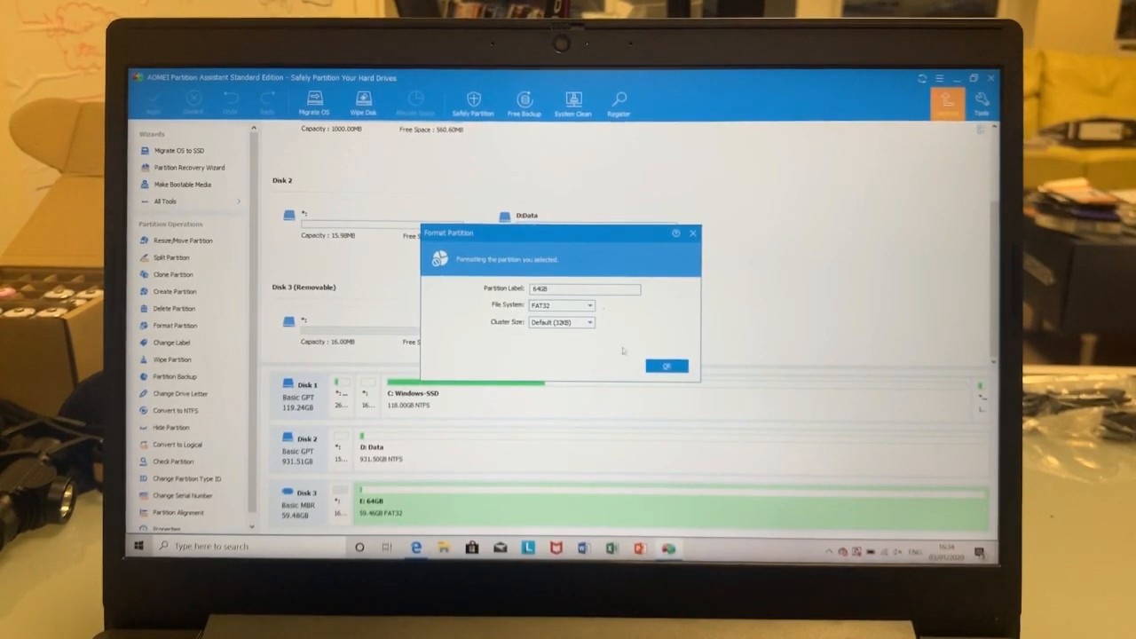
left_click(667, 366)
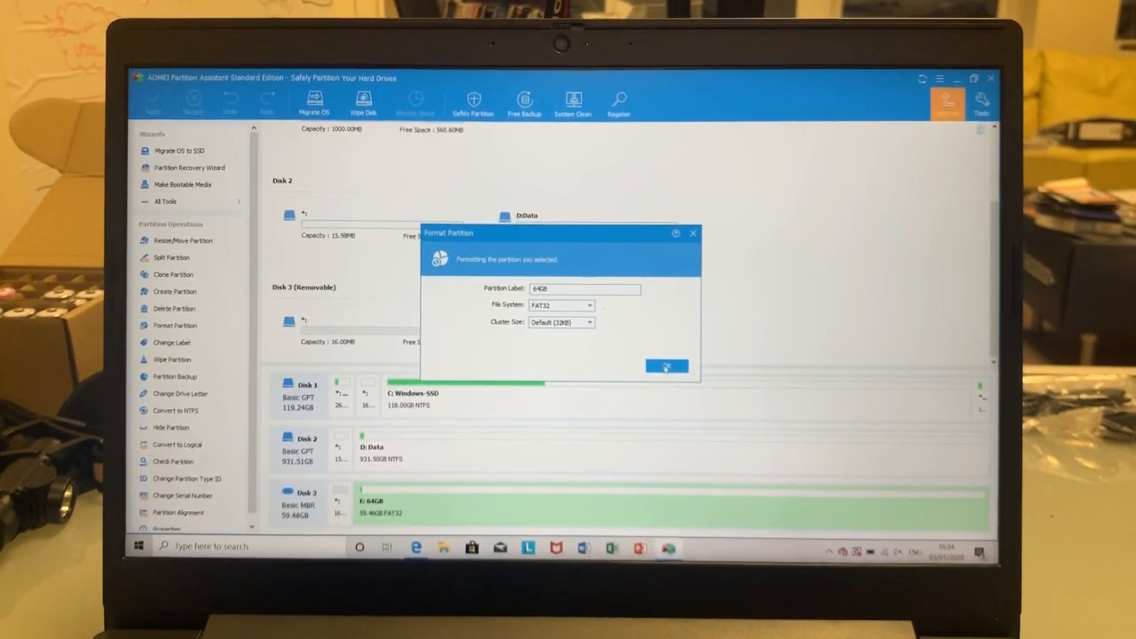
left_click(666, 366)
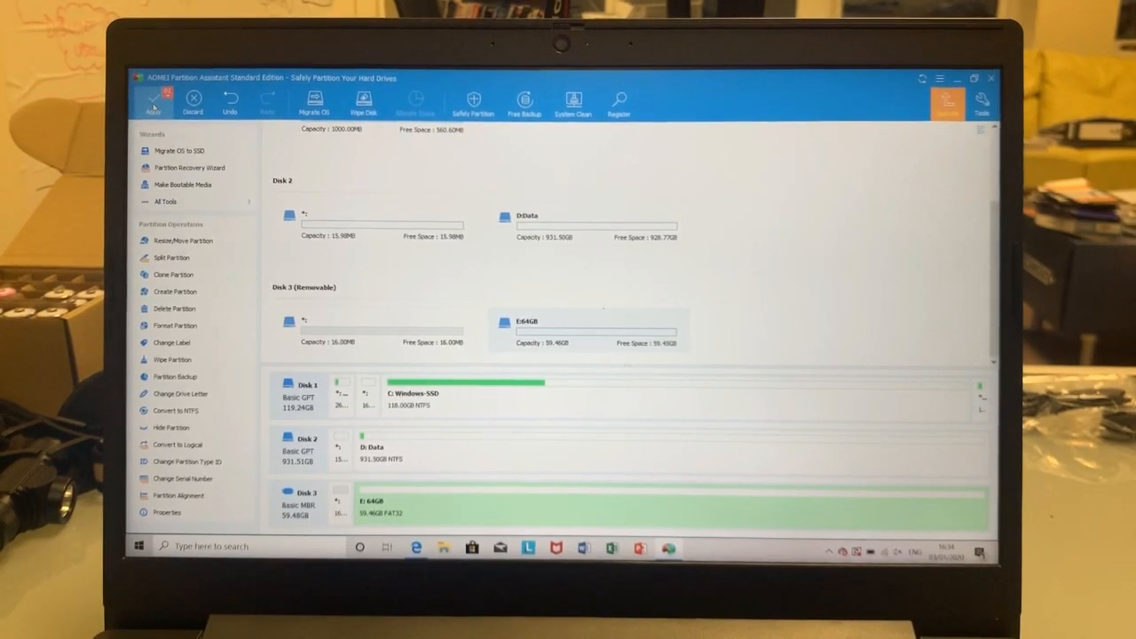
- Apply the pending FAT32 format, accept the battery and confirmation prompts, and dismiss the success message
left_click(153, 102)
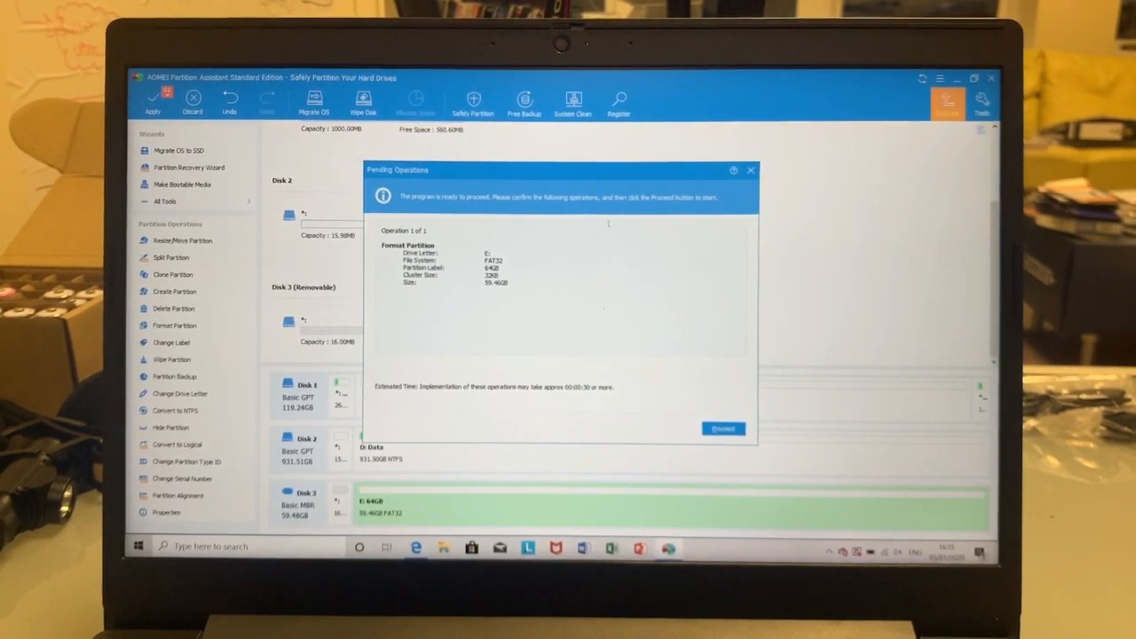
left_click(722, 429)
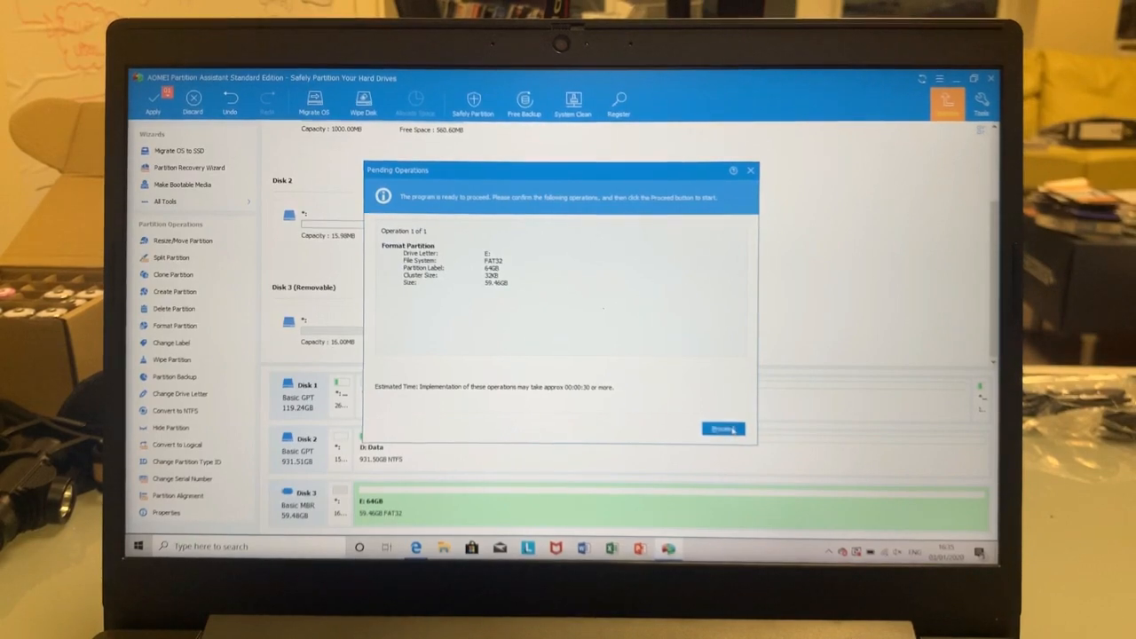
left_click(722, 429)
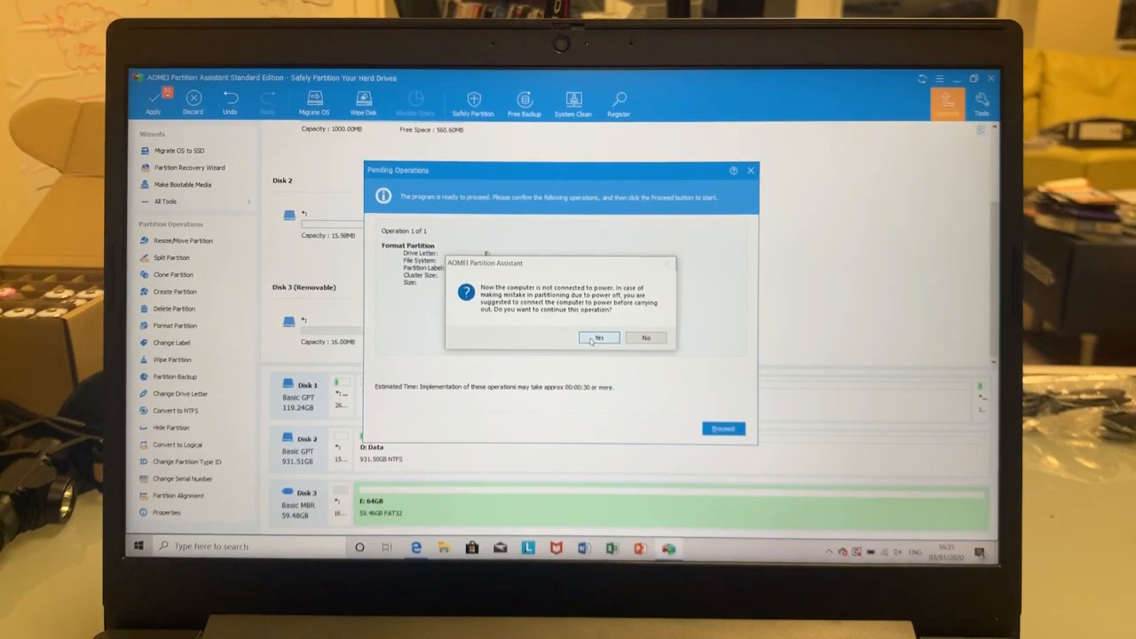
left_click(598, 337)
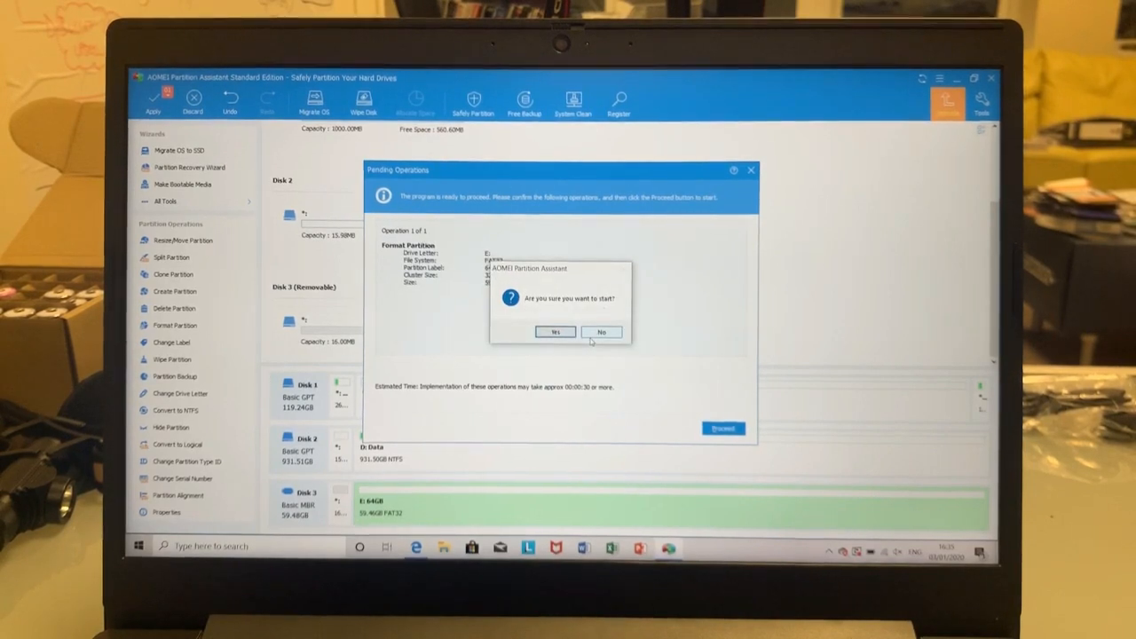
left_click(555, 333)
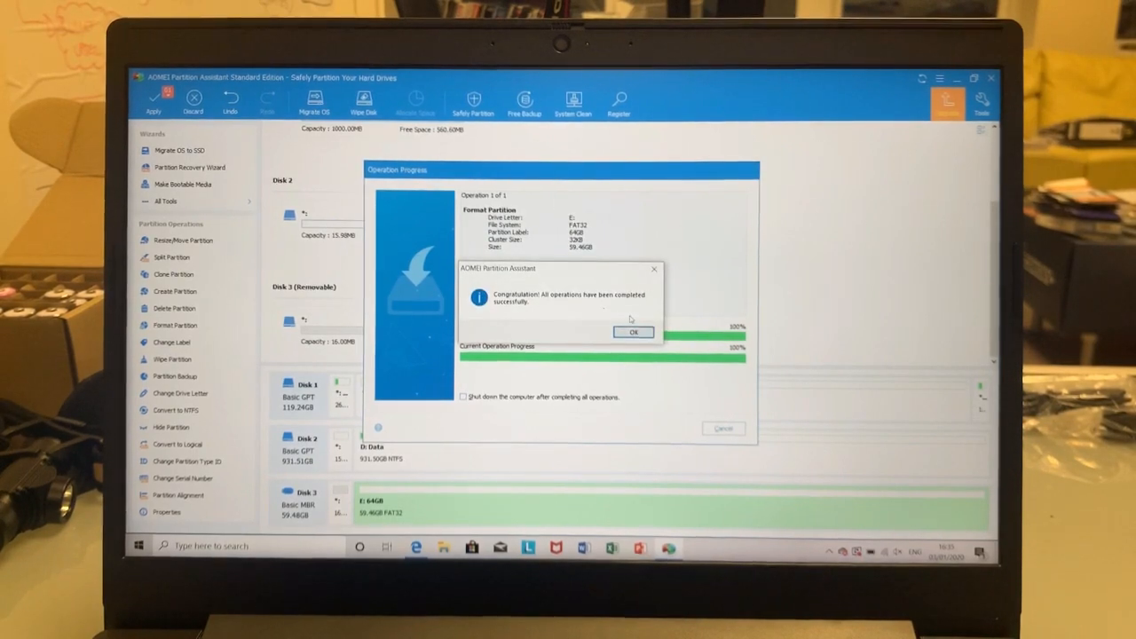
left_click(633, 332)
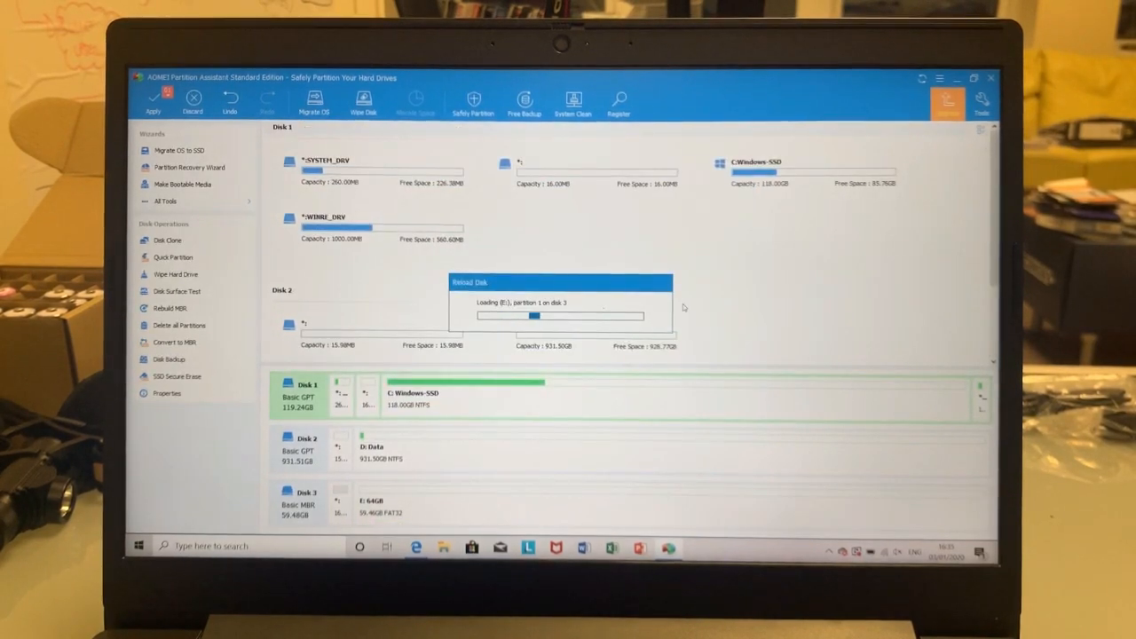